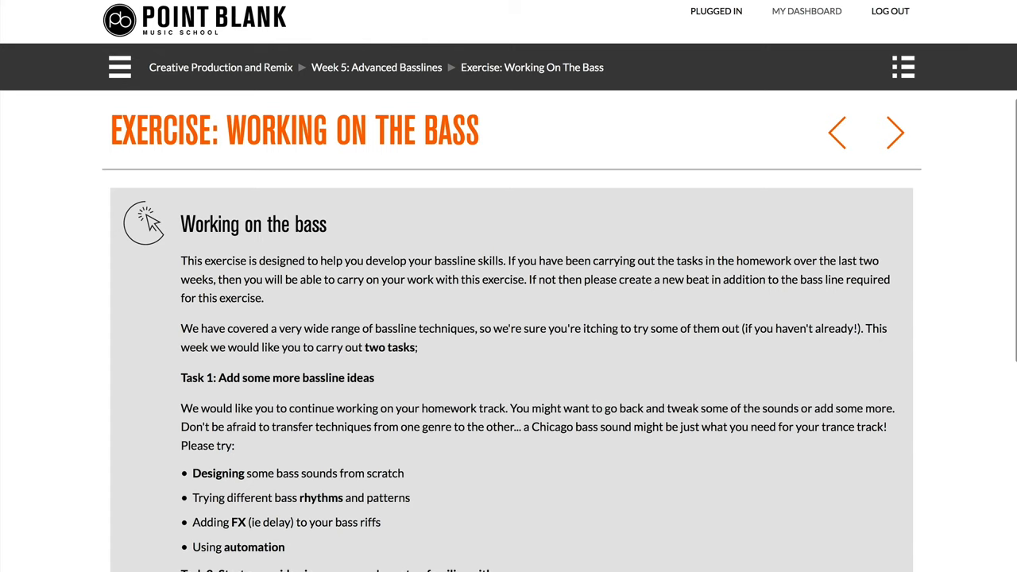
Move from the hardware lesson page to the Art of Mixing Schedule with its January 2020 calendar
click(894, 131)
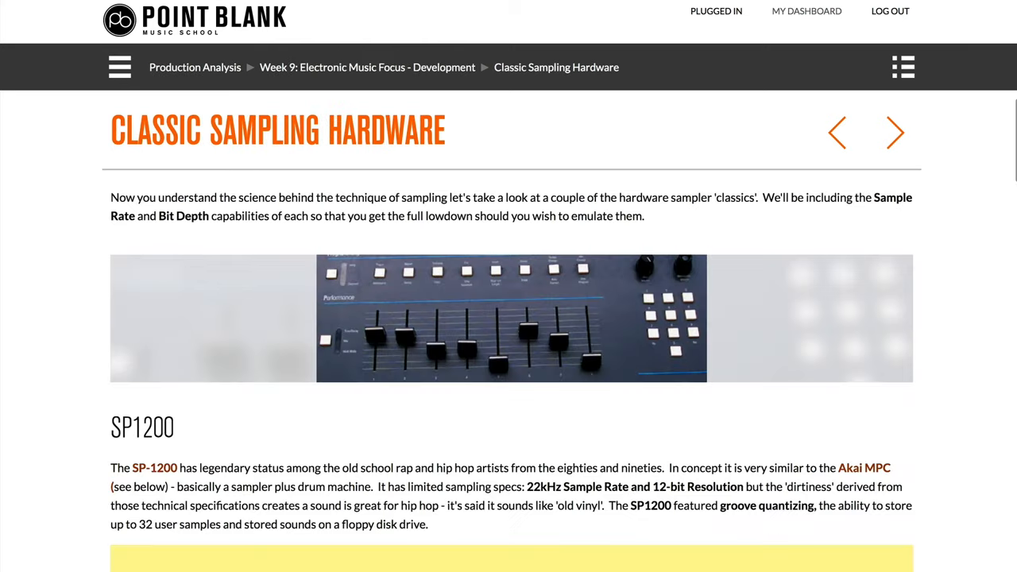
click(119, 67)
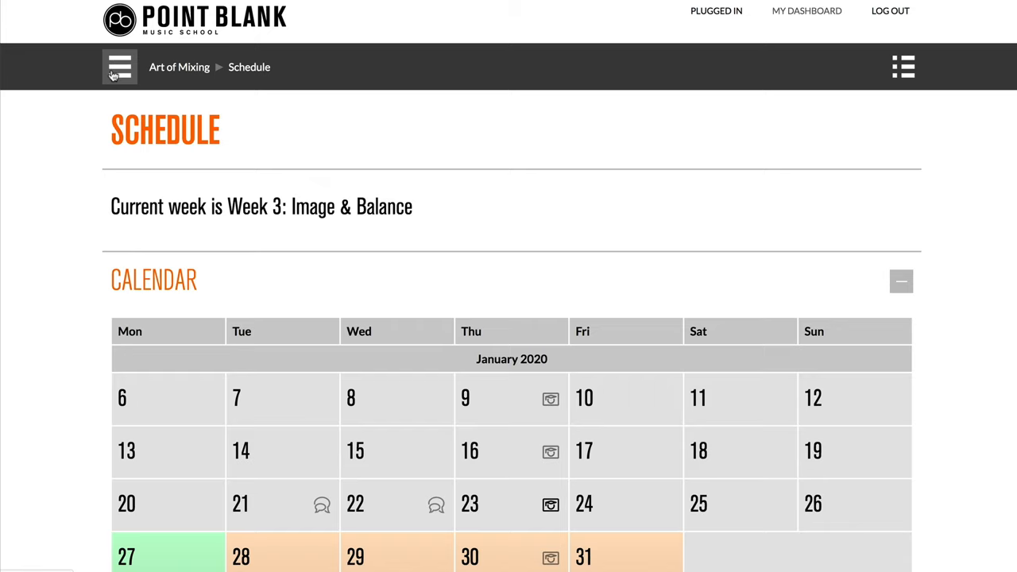
Visit 1-2-1 Tutorials, then open the Music Composition syllabus listing Rhythm & Beats lessons
click(119, 67)
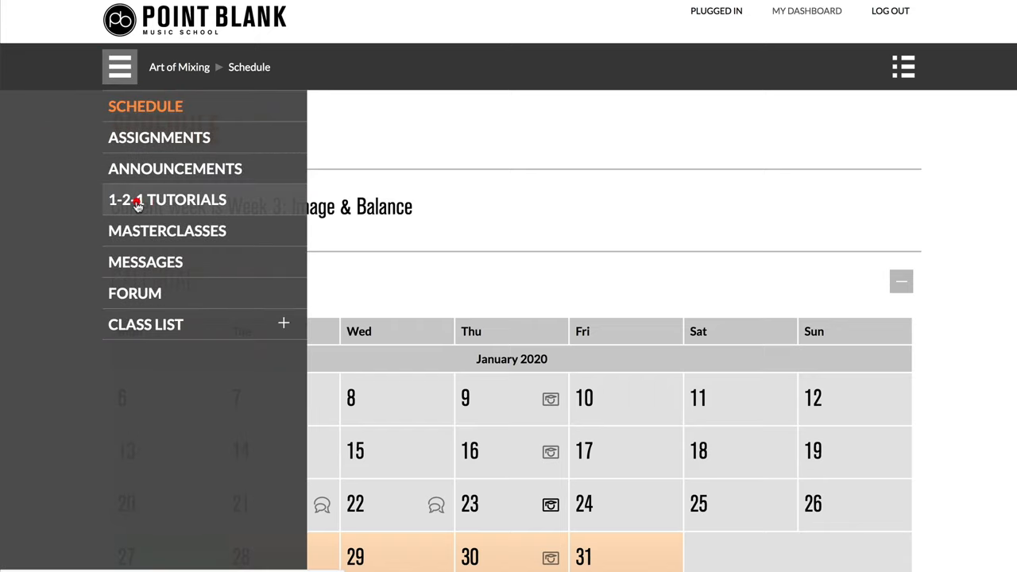
click(167, 199)
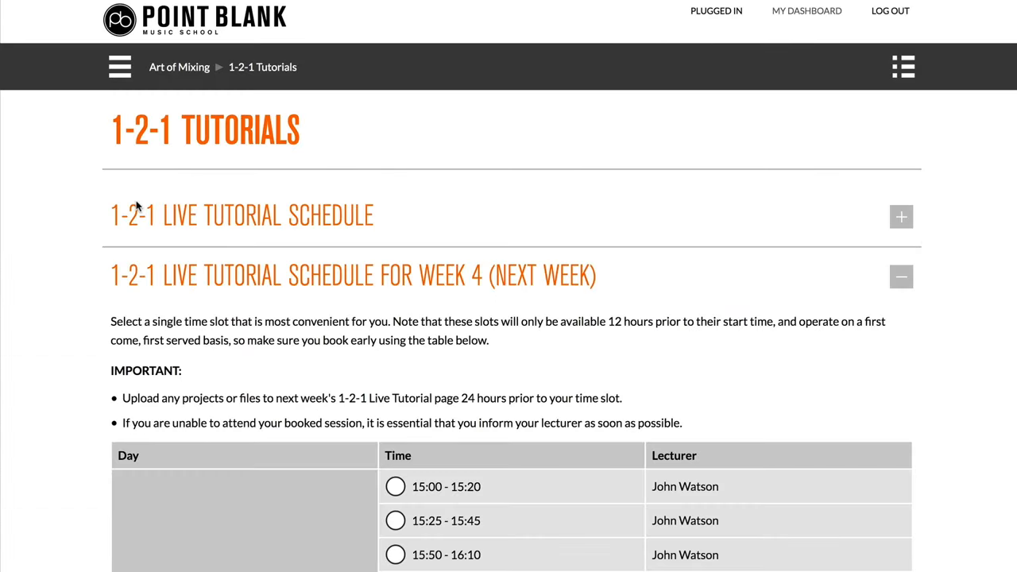
scroll(down, 3)
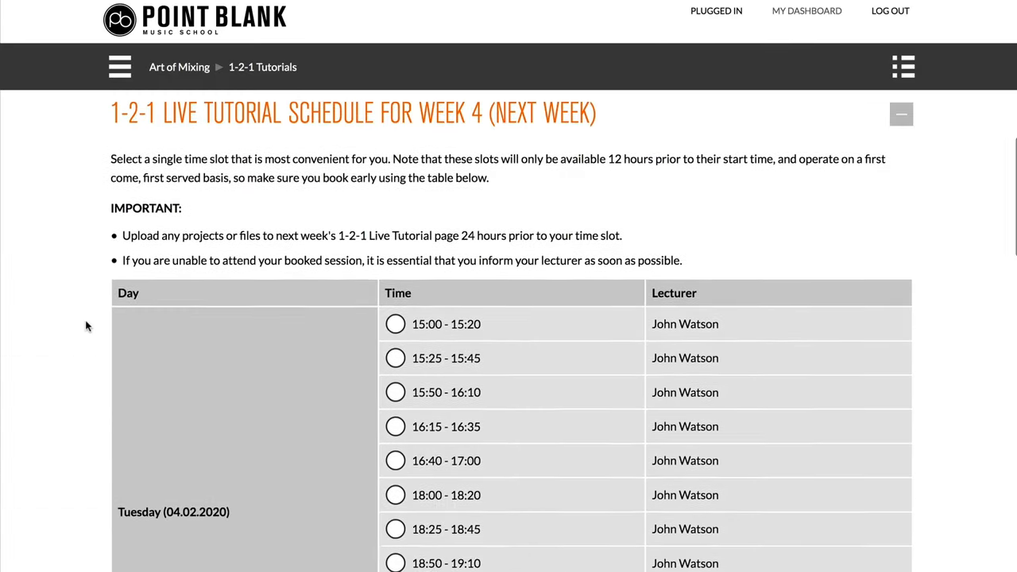
click(395, 359)
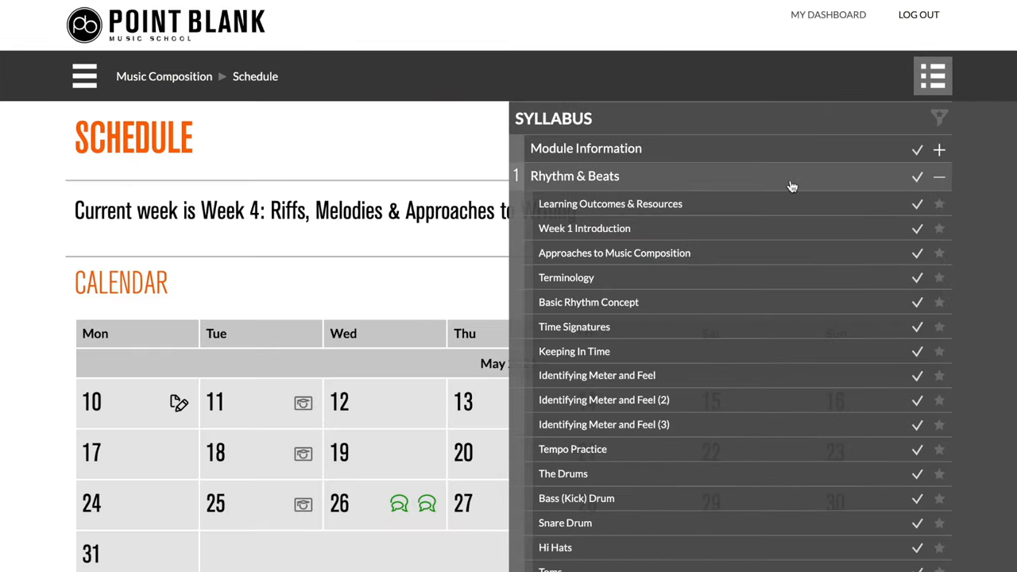
Open the 'Program A Beat' tutorial exercise, then reach the Ableton course's Week 6 schedule
scroll(down, 3)
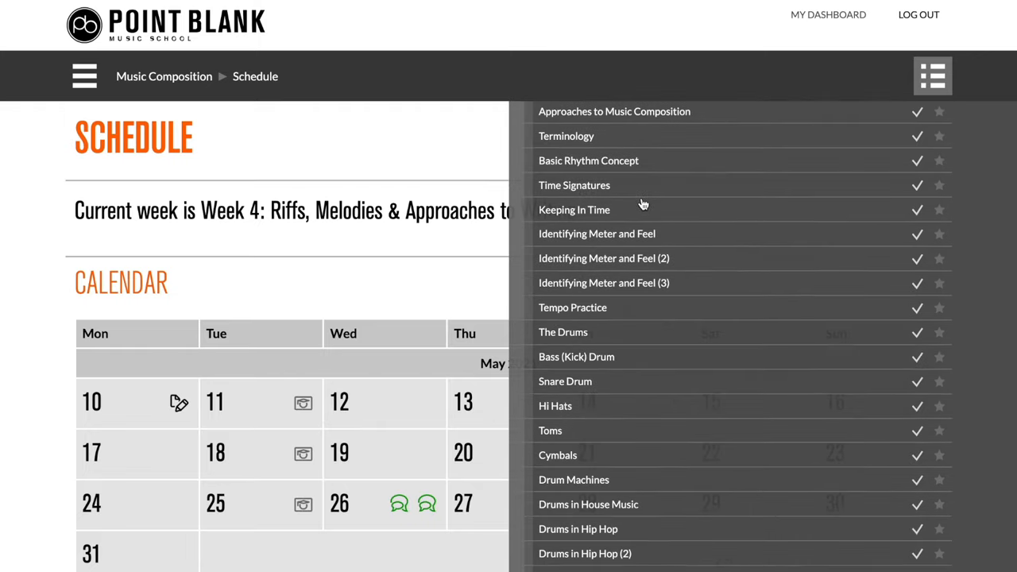
scroll(down, 3)
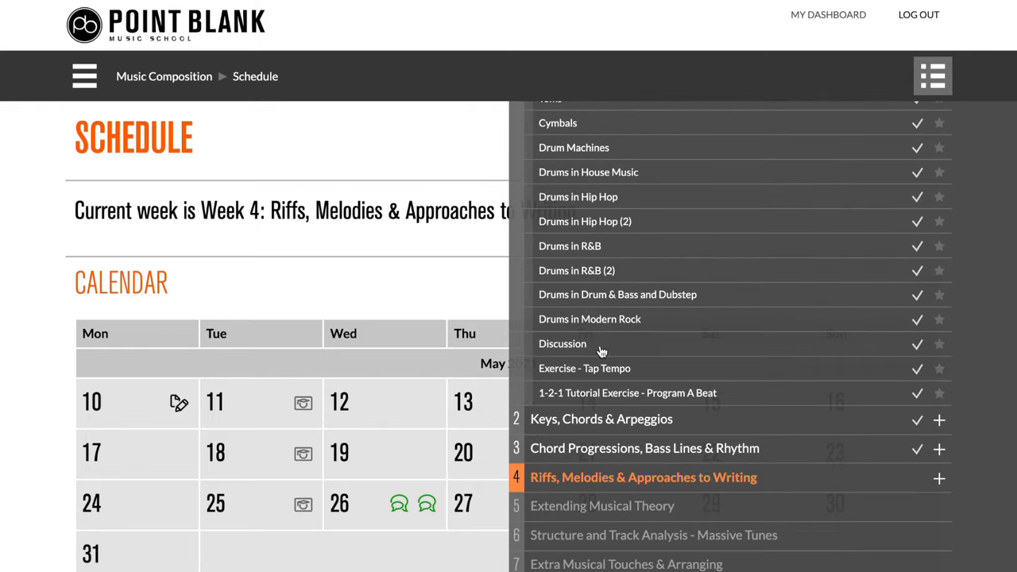
click(627, 392)
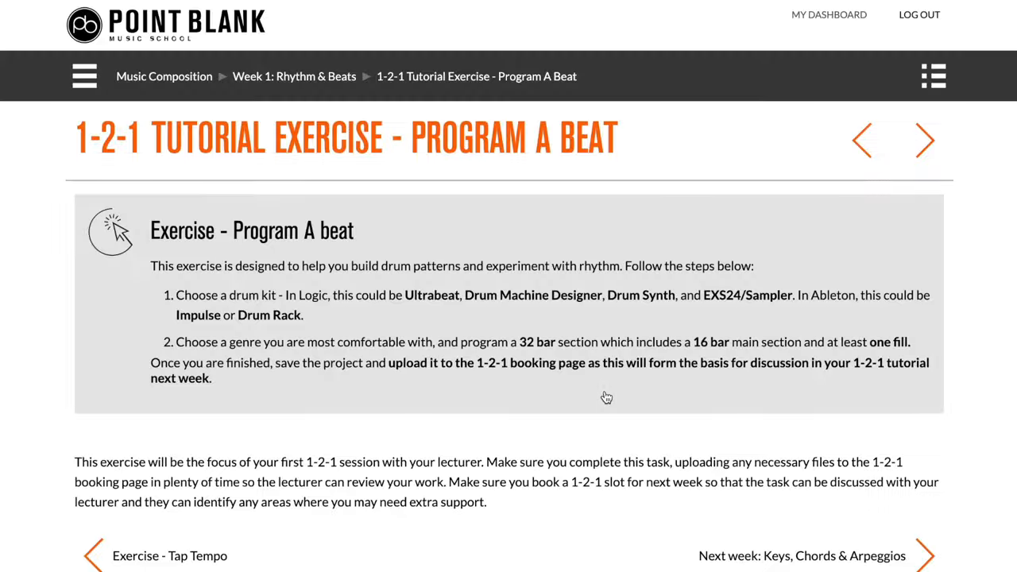
mouse_move(607, 397)
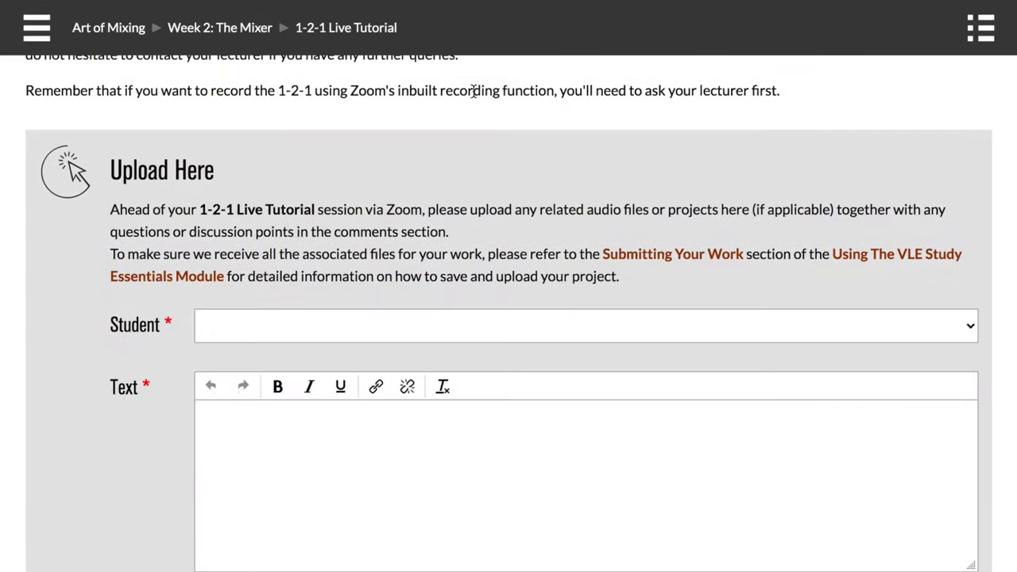
scroll(down, 3)
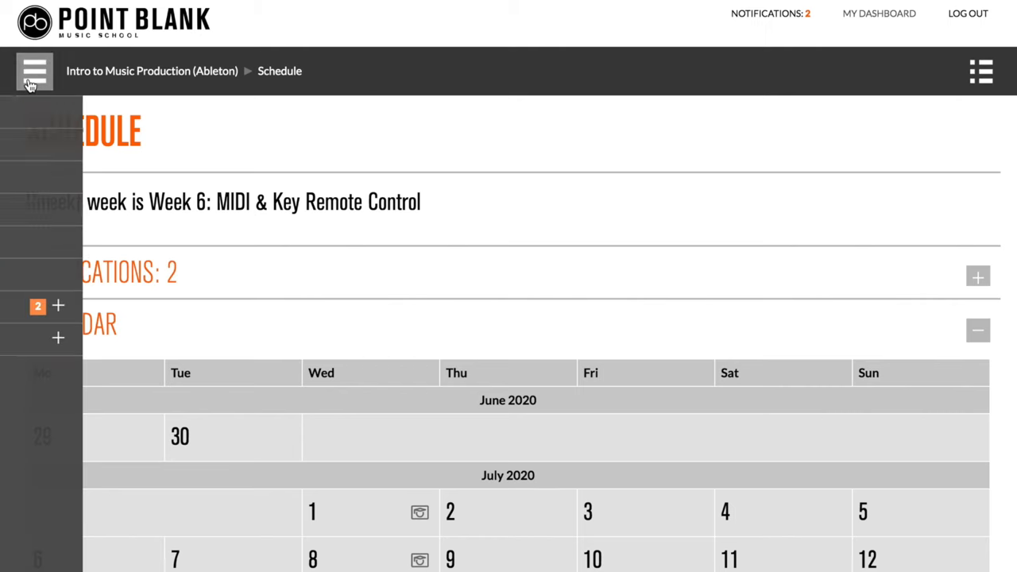
click(35, 71)
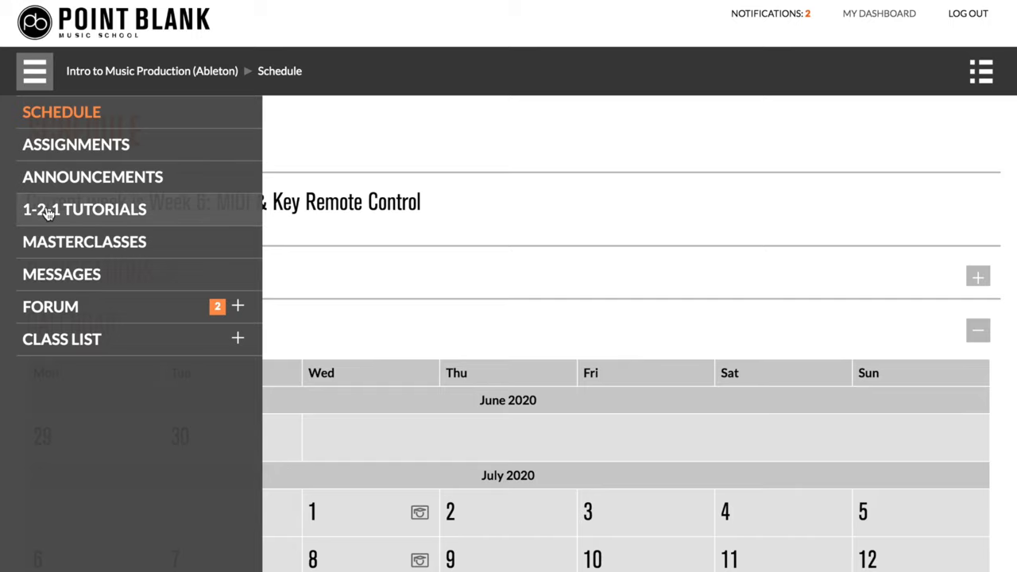
click(84, 209)
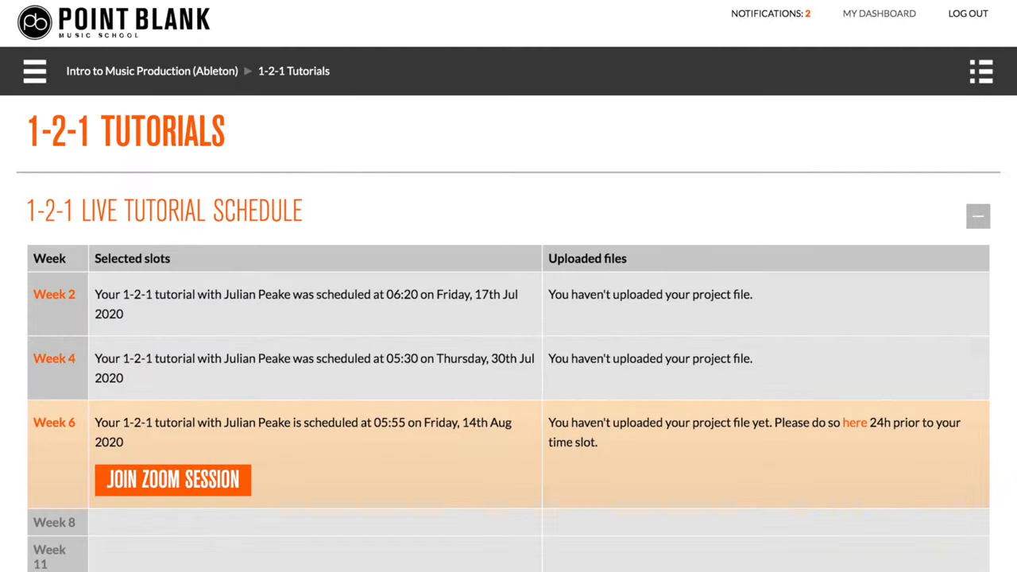
click(171, 479)
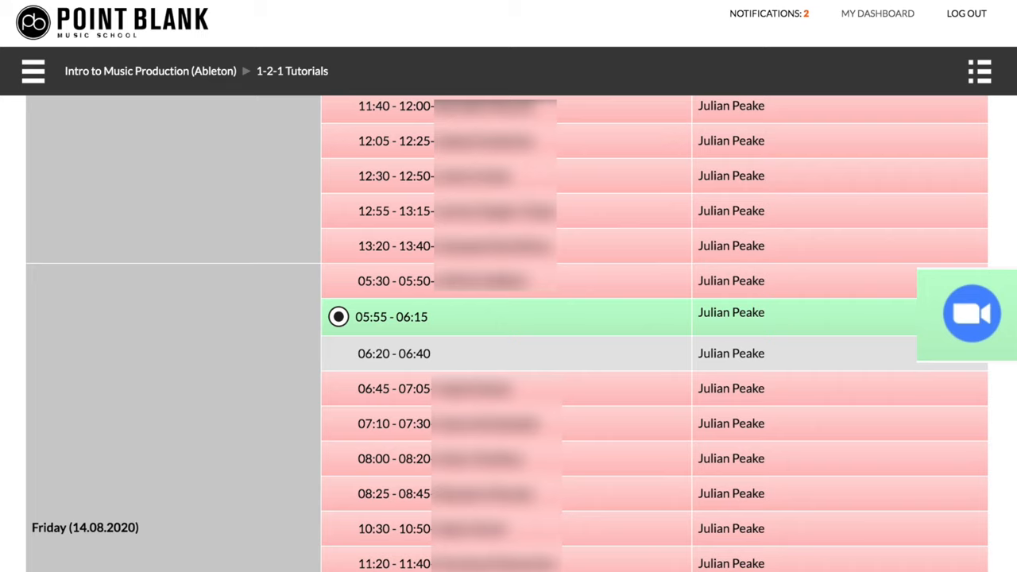
mouse_move(969, 317)
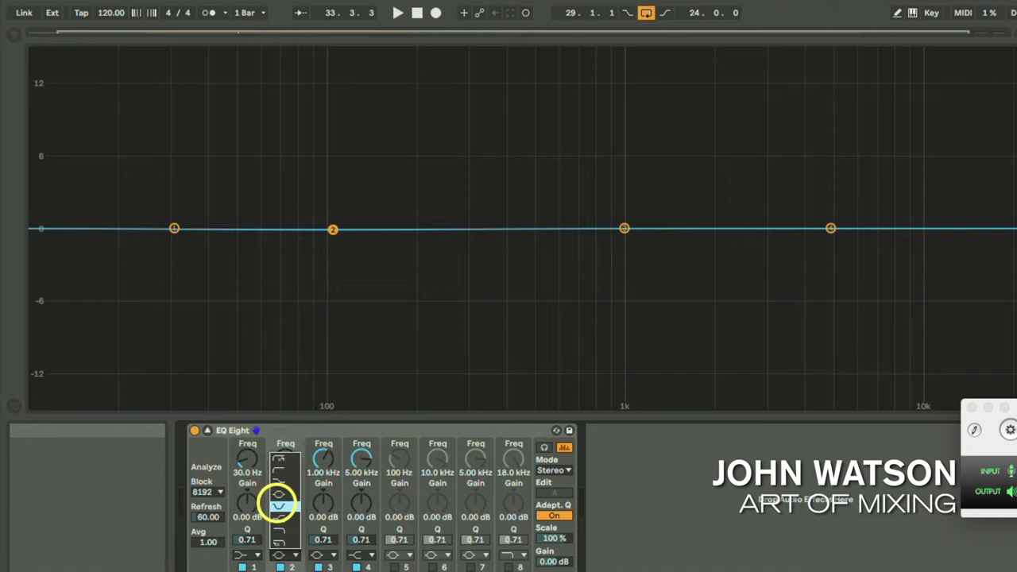
Make EQ Eight band 2 a notch at 103 Hz and raise its Q to 4.53
drag(323, 504, 323, 516)
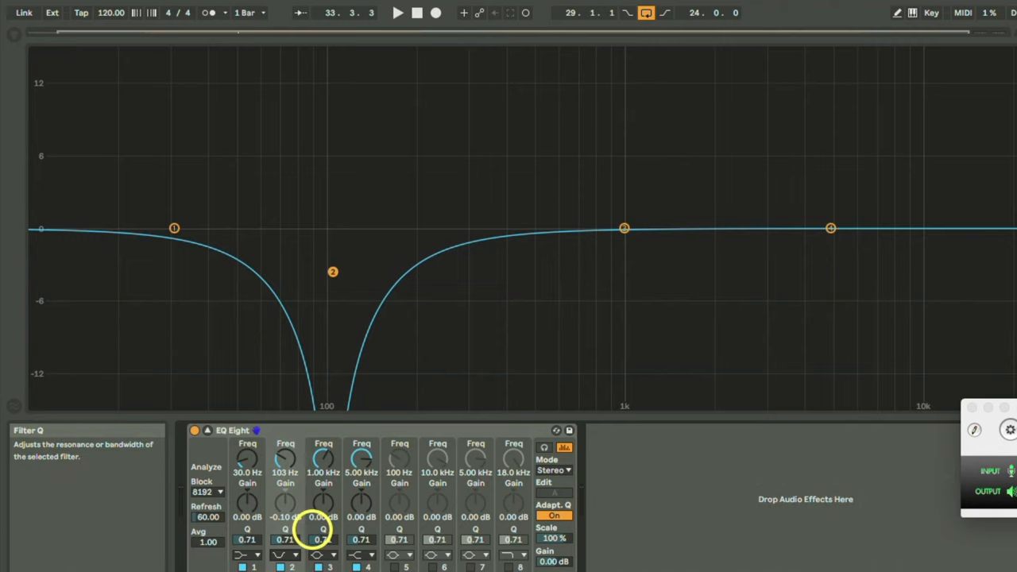
drag(285, 540, 285, 516)
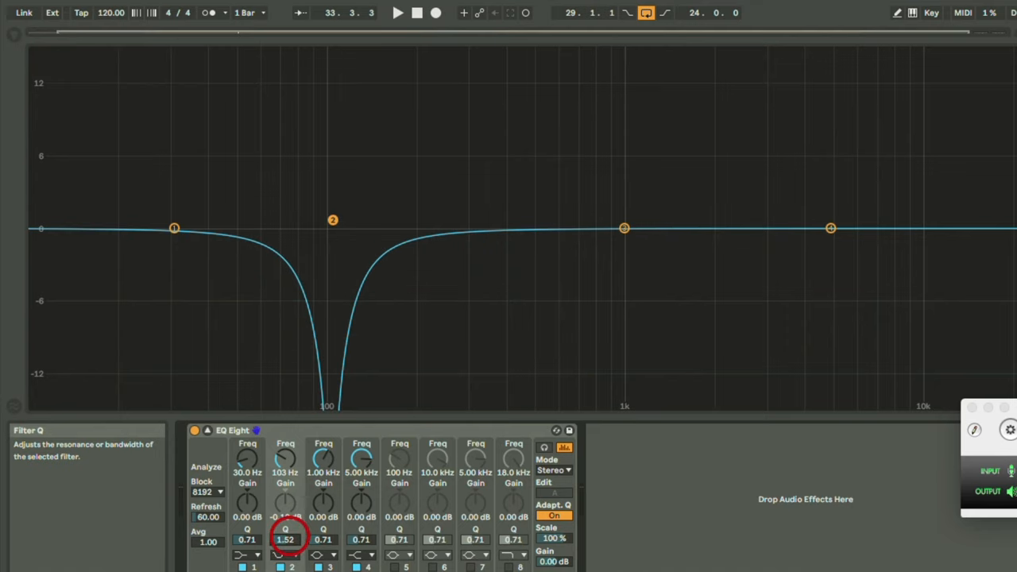
drag(286, 539, 285, 517)
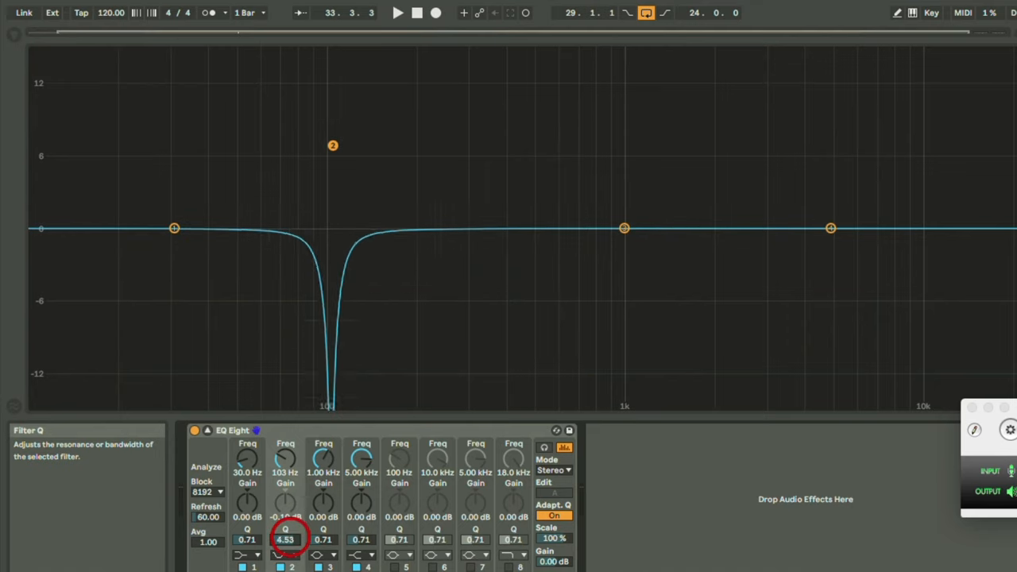
drag(285, 539, 285, 552)
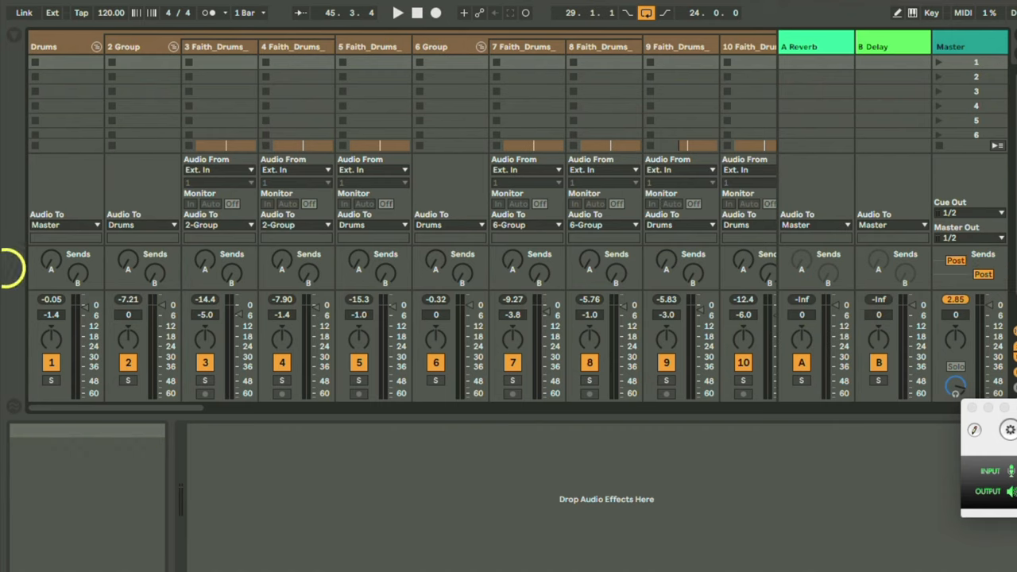
Start playback to audition the drum tracks and group buses in the session mixer
click(397, 12)
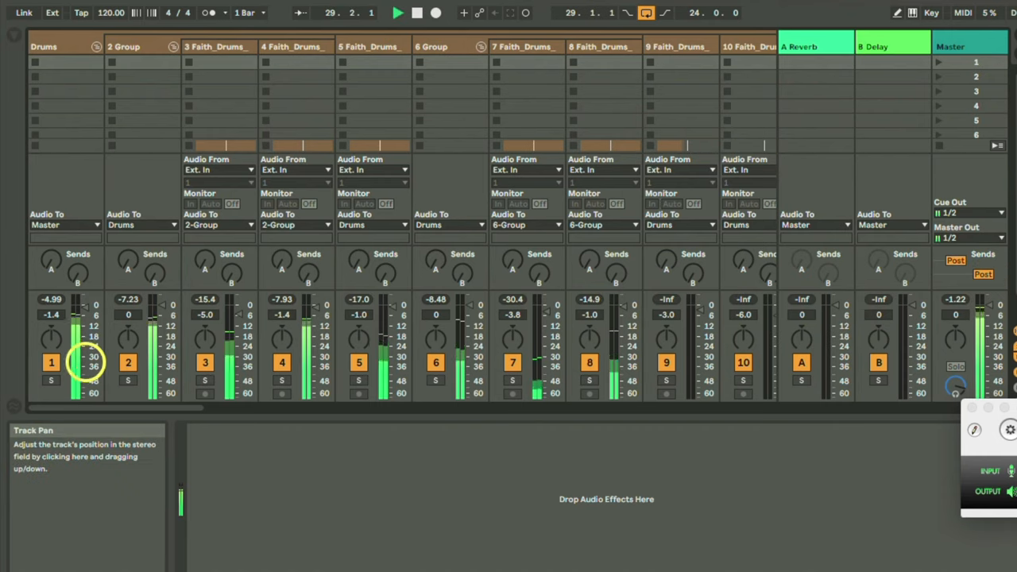